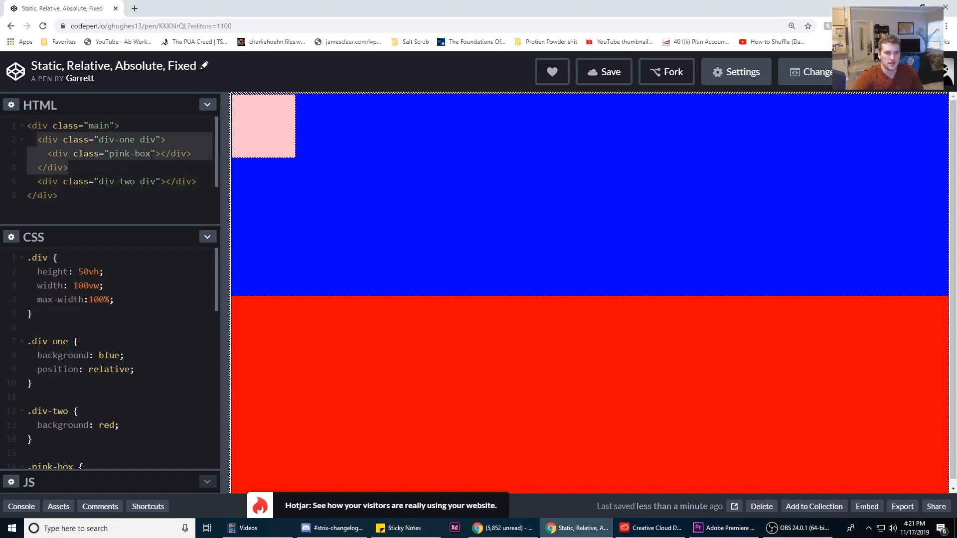
mouse_move(913, 119)
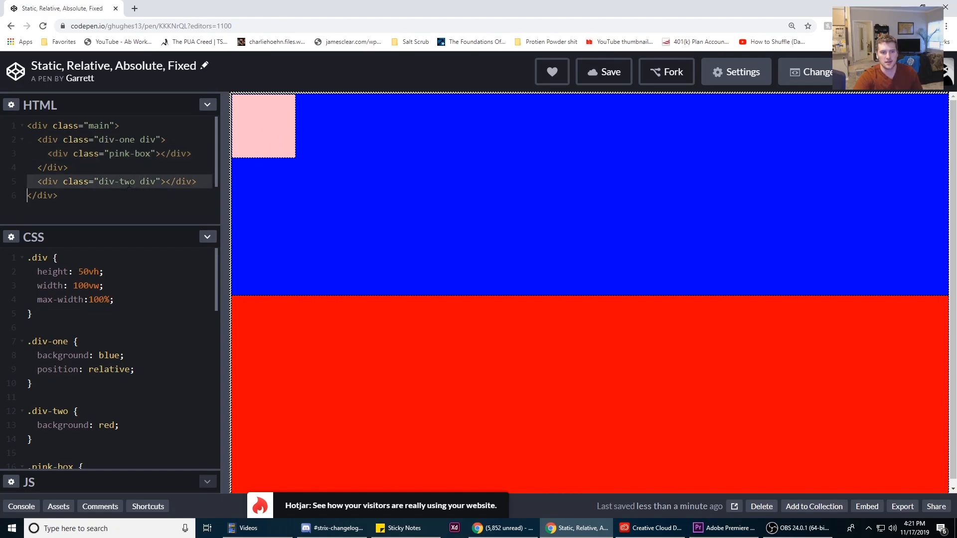
mouse_move(532, 357)
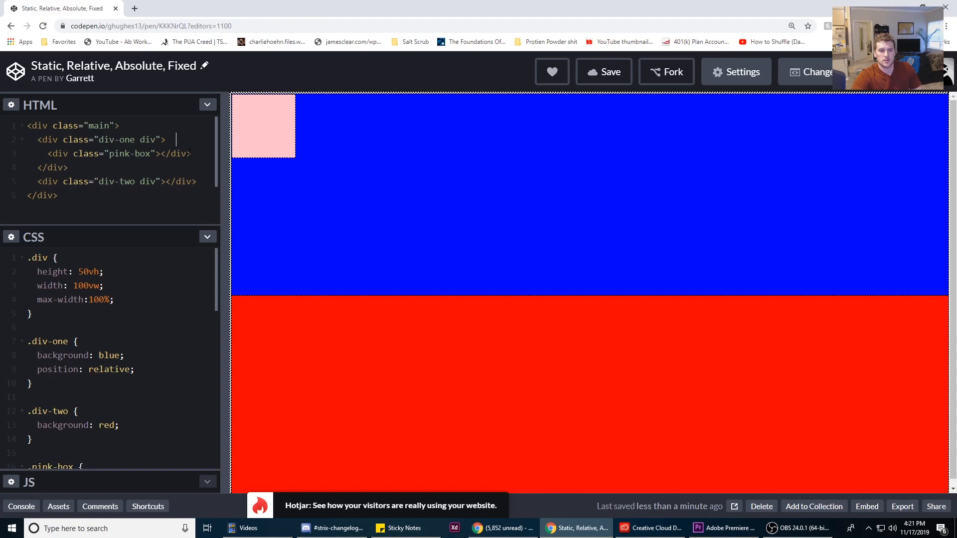
mouse_move(150, 118)
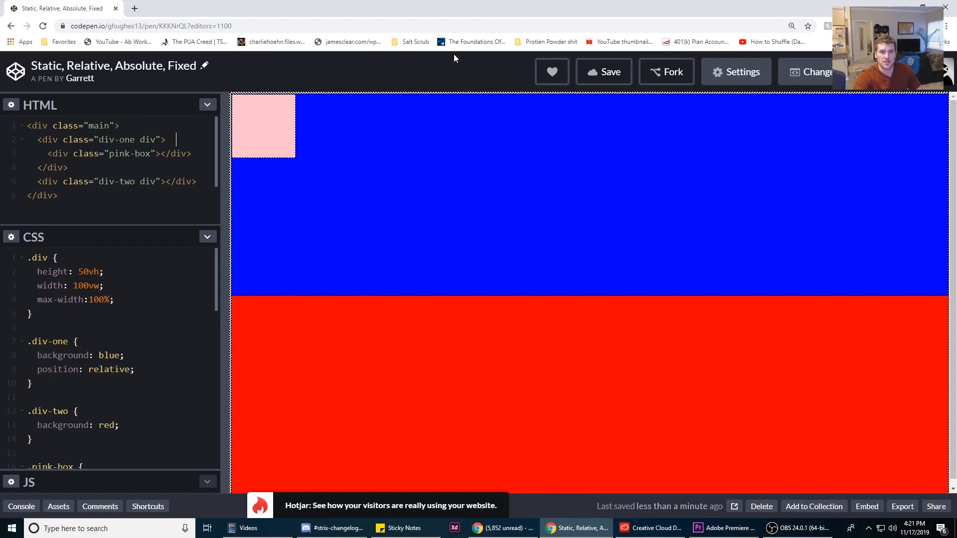
mouse_move(259, 140)
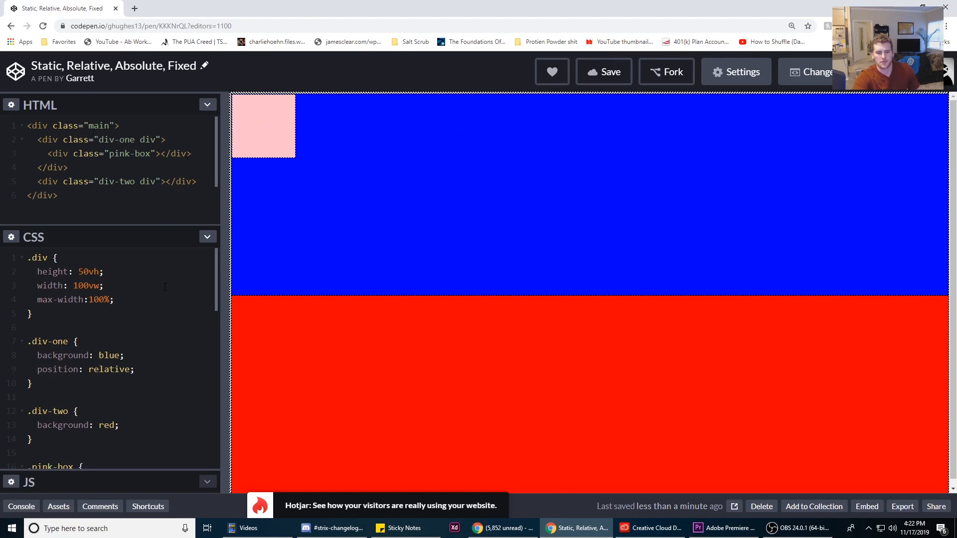
mouse_move(366, 191)
type("top:")
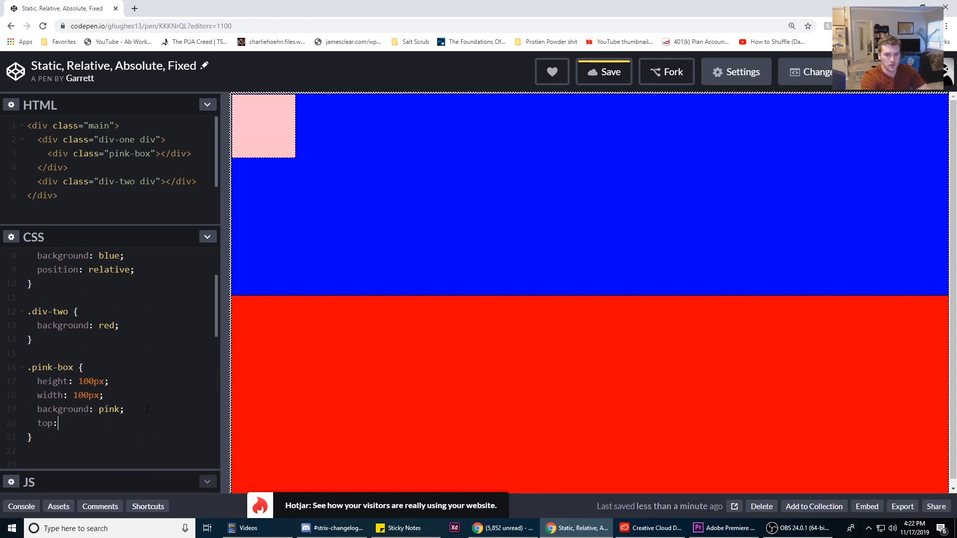
- Delete the old top and margin-top lines, then add position: relative to .pink-box
type("100px;")
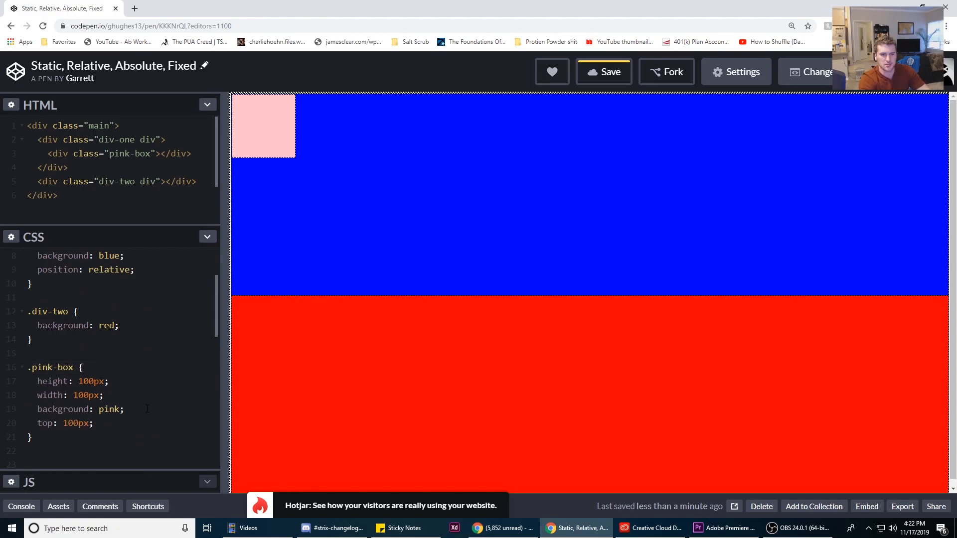
key("Backspace")
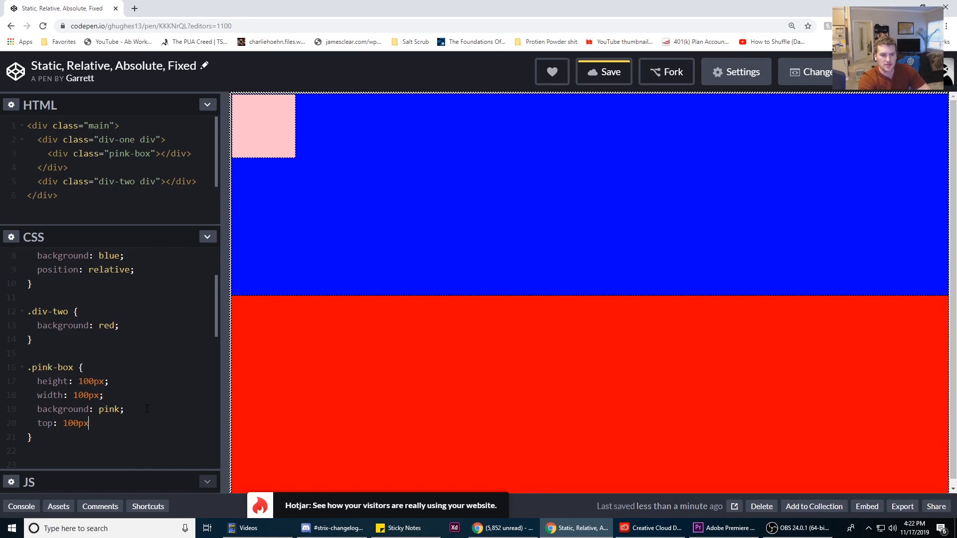
key("Backspace")
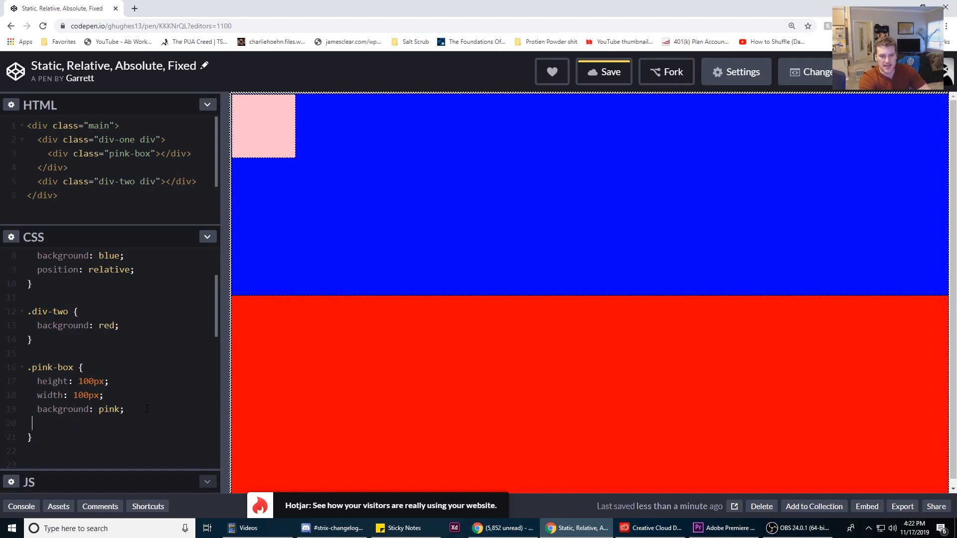
type("margin-top: 100px;")
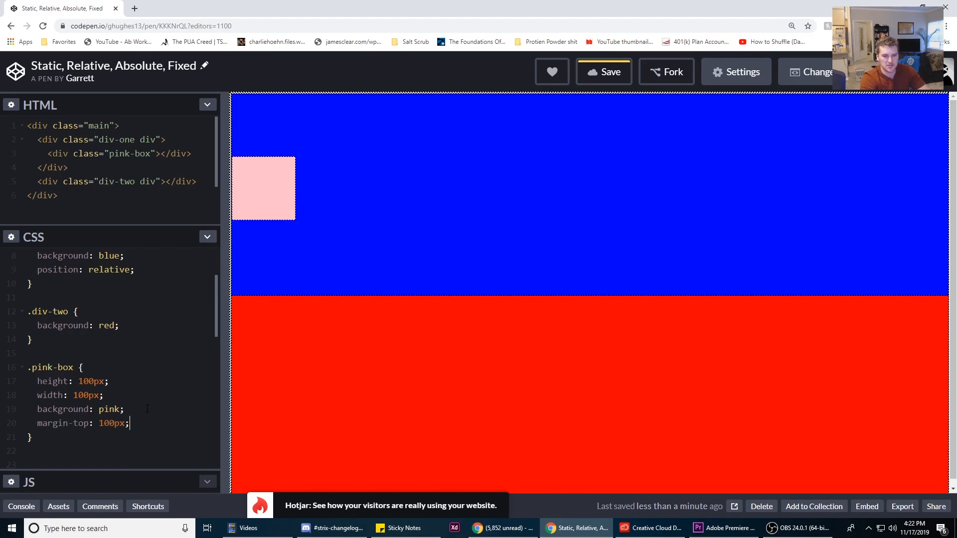
key("Backspace")
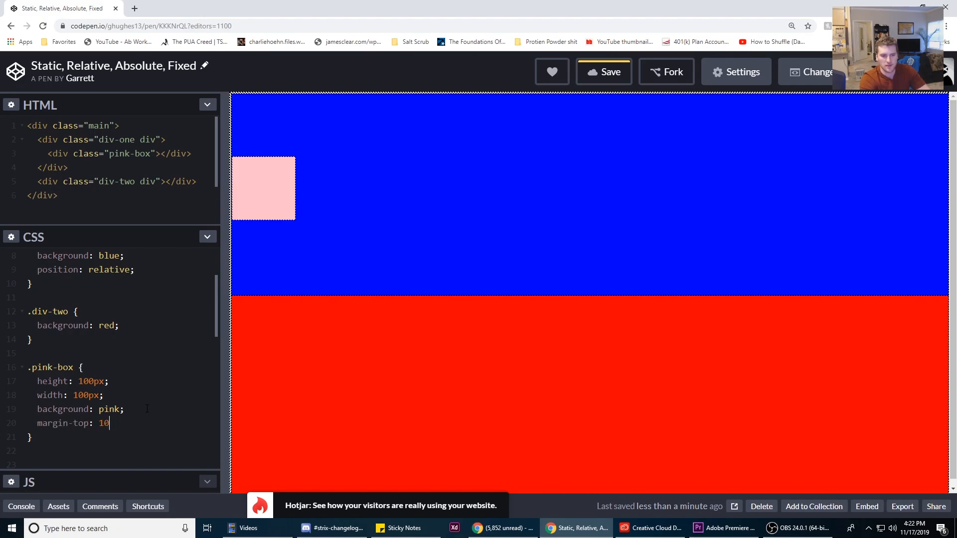
key("Backspace")
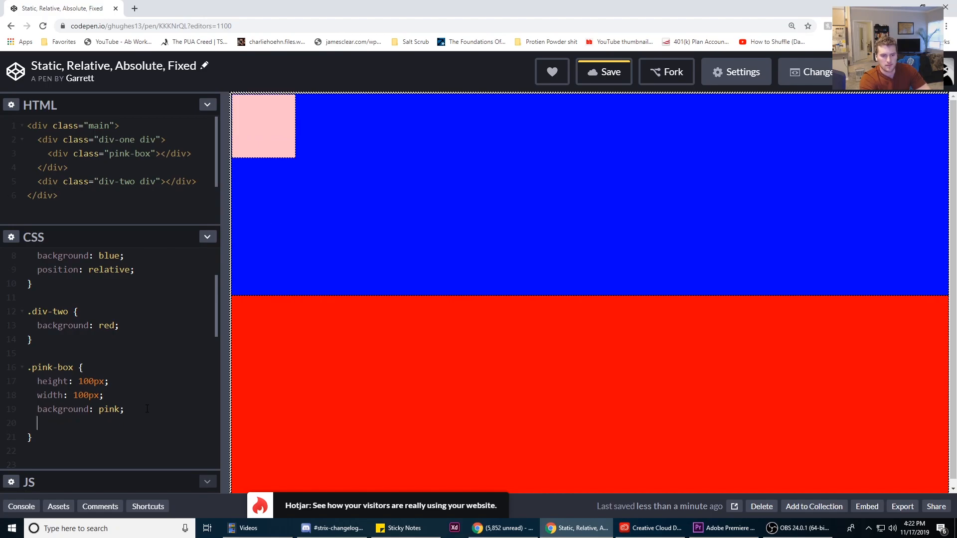
key("Backspace")
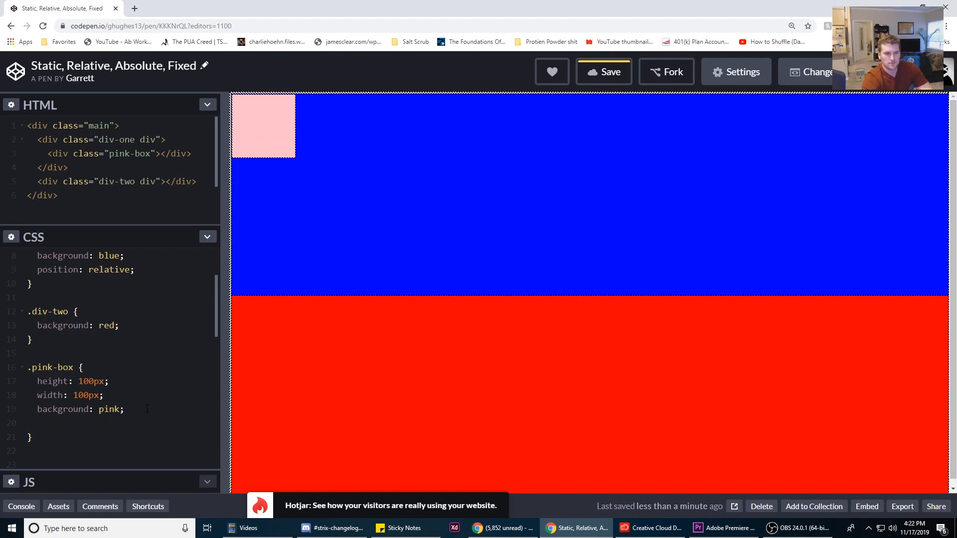
type("pos")
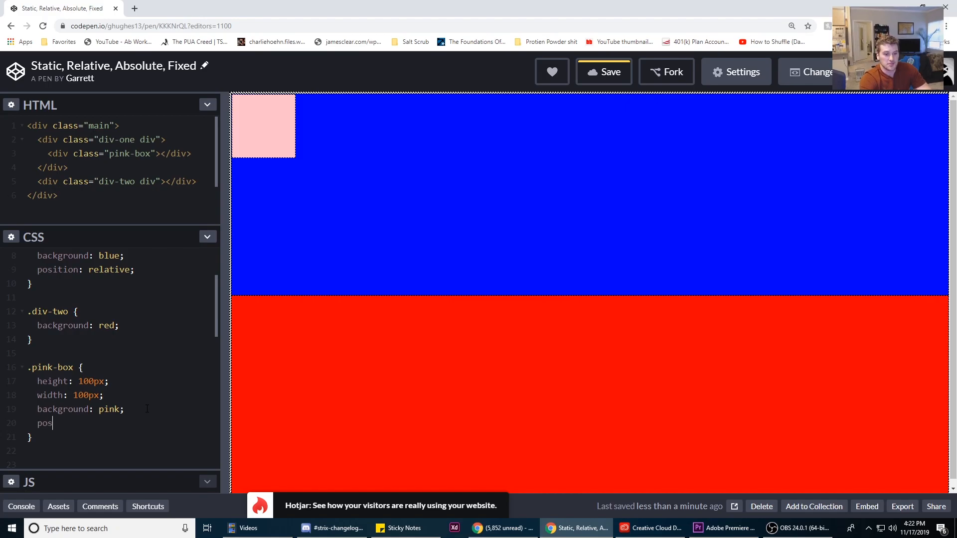
type("ition: relative;")
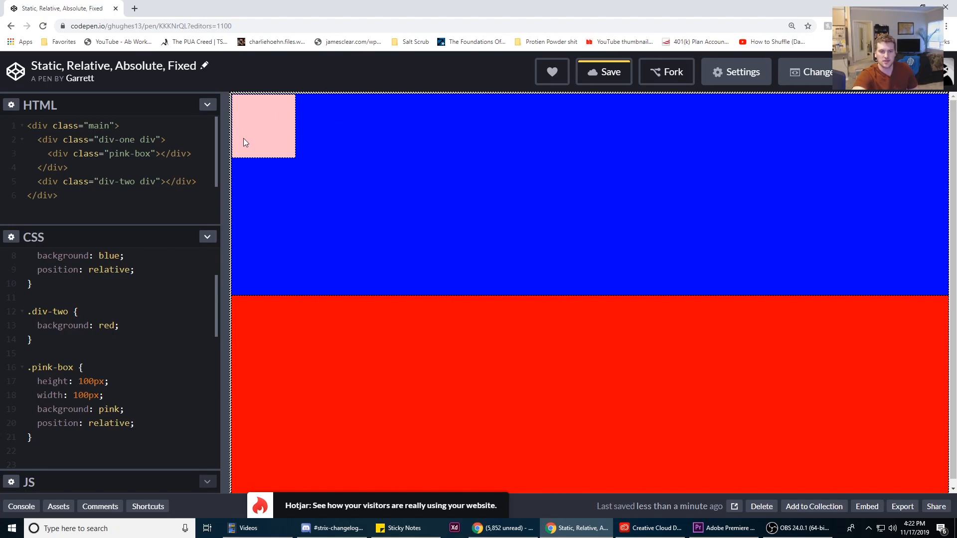
mouse_move(287, 180)
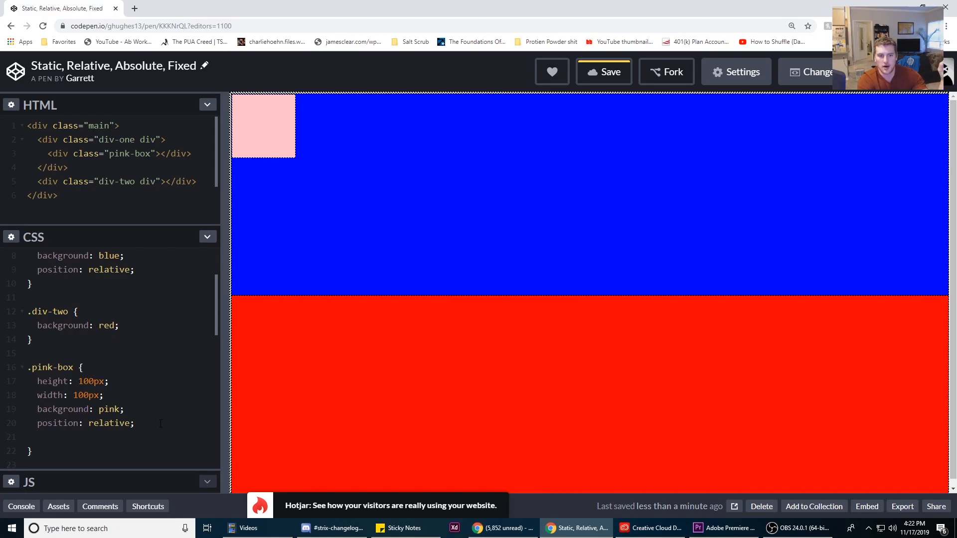
- Add left: 100px and top: 100px to the .pink-box rule
type("1r")
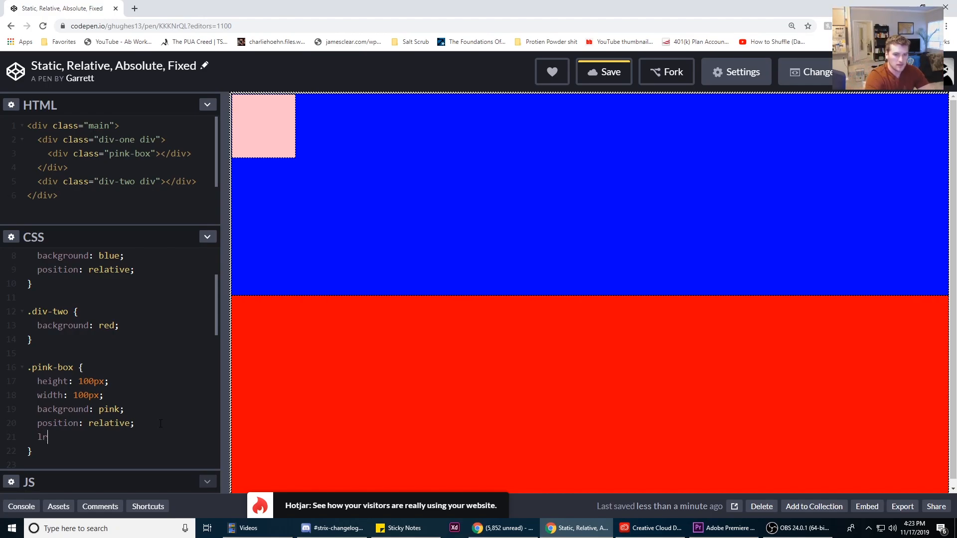
type("eft: 100px")
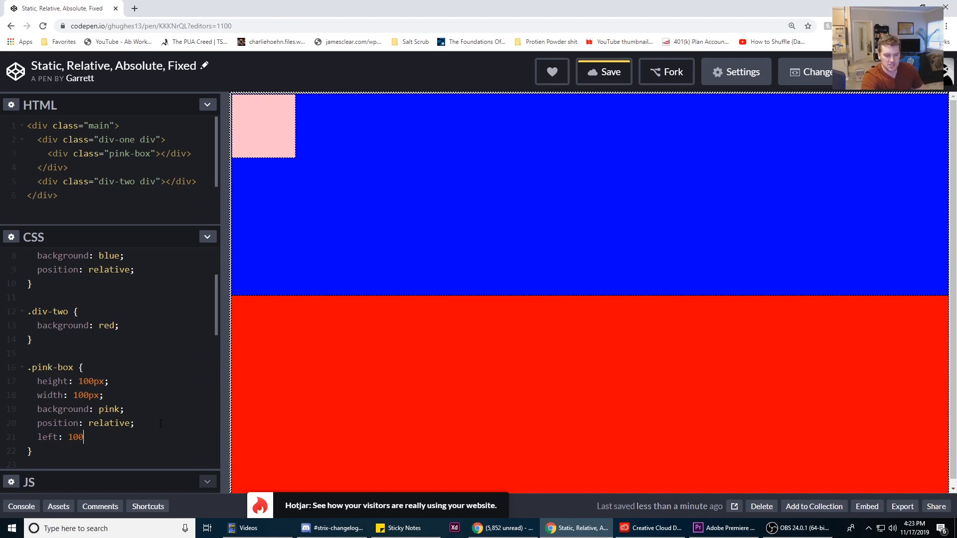
type("px")
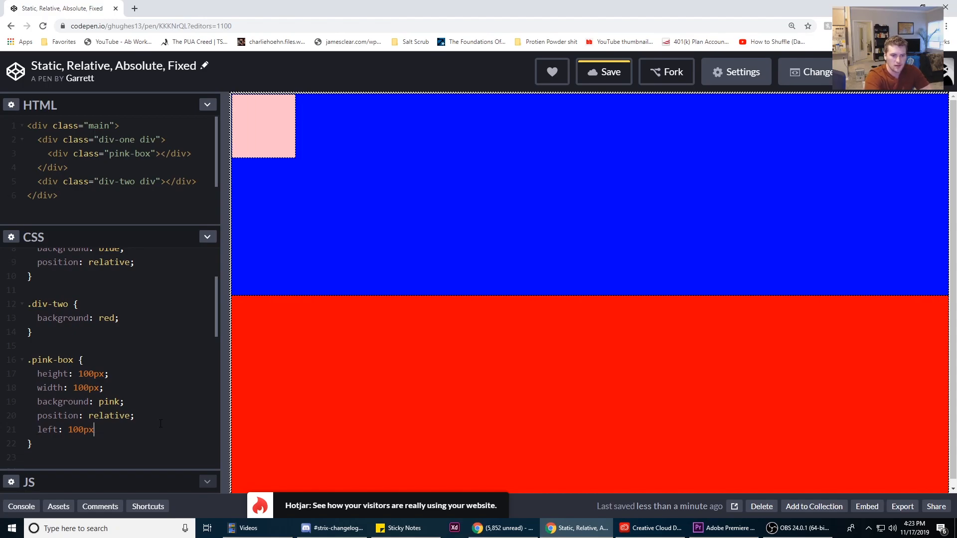
type("rt")
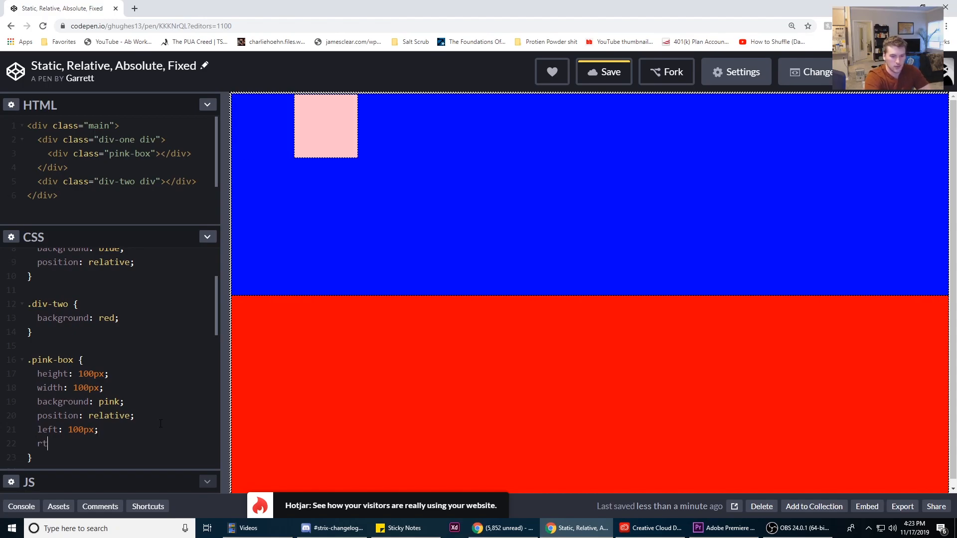
type("op: 100px")
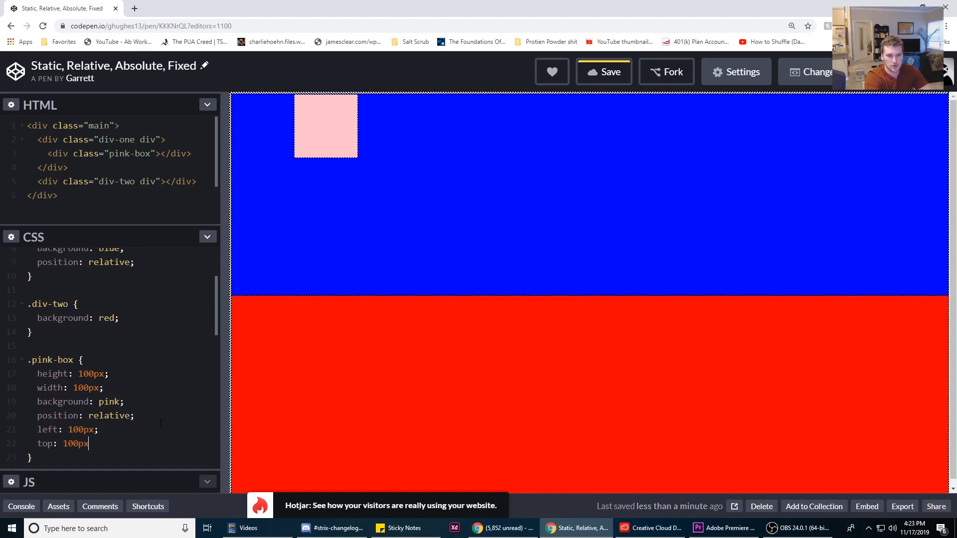
type(";")
left_click(122, 416)
type("b")
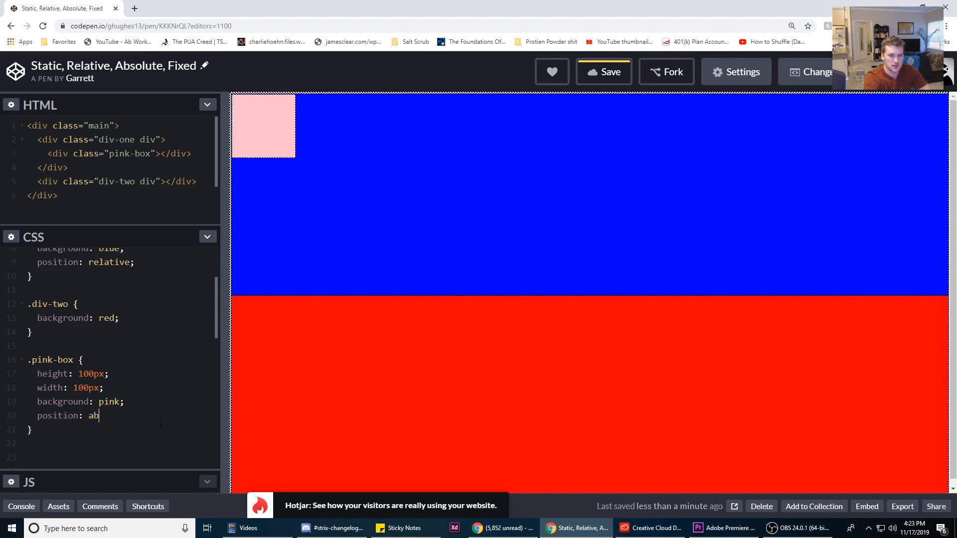
- Make .pink-box position: absolute and add bottom: 0 to it
type("solute;")
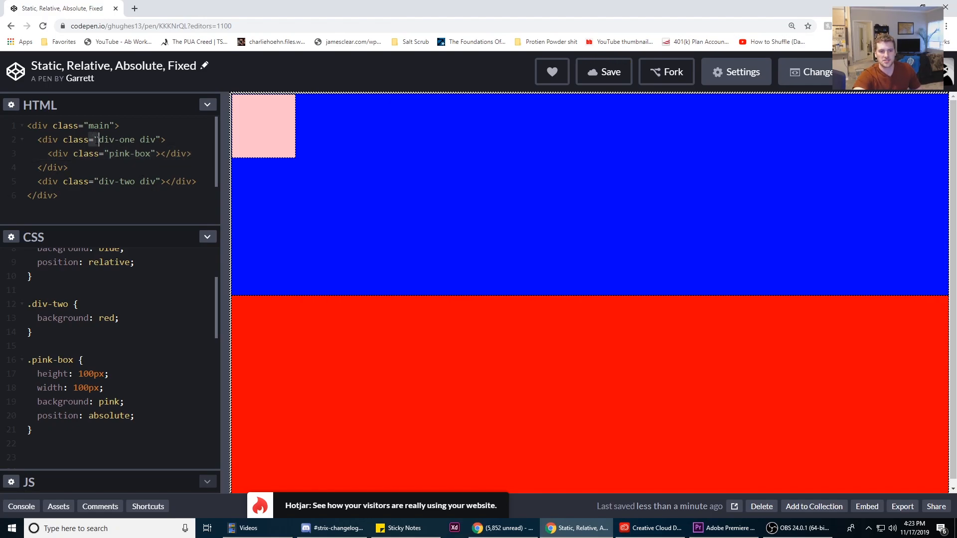
left_click(98, 139)
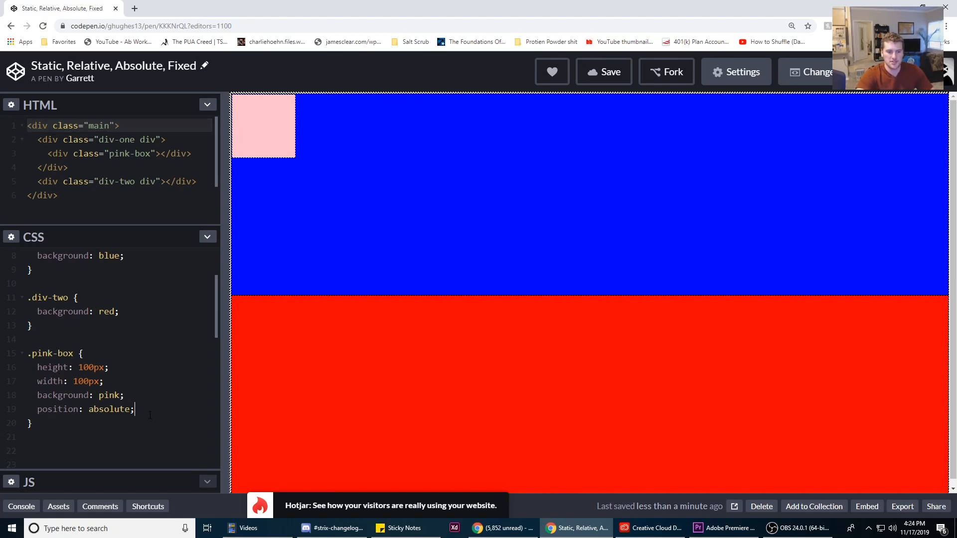
type("bottom: 0;")
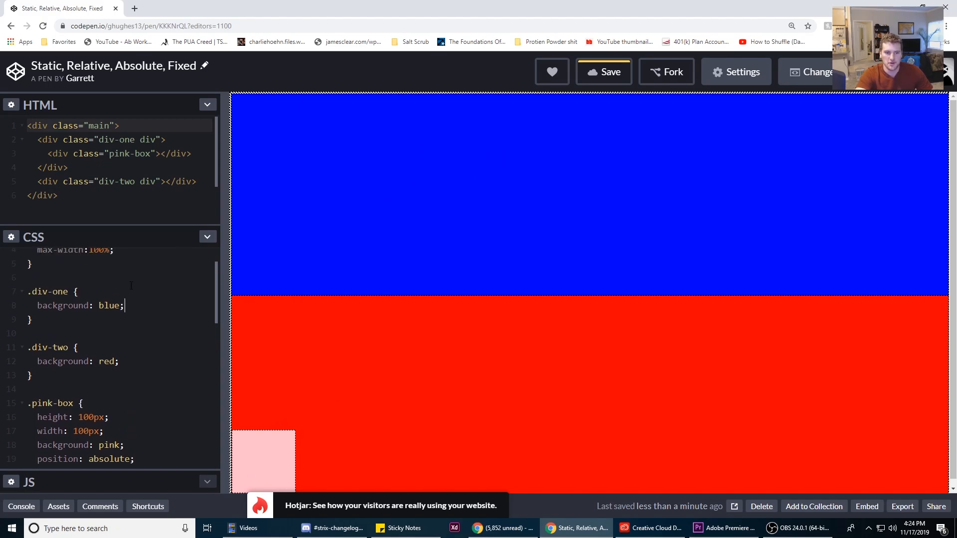
- Retype position: absolute, try left: 0, then delete the test line
type("position: relative;")
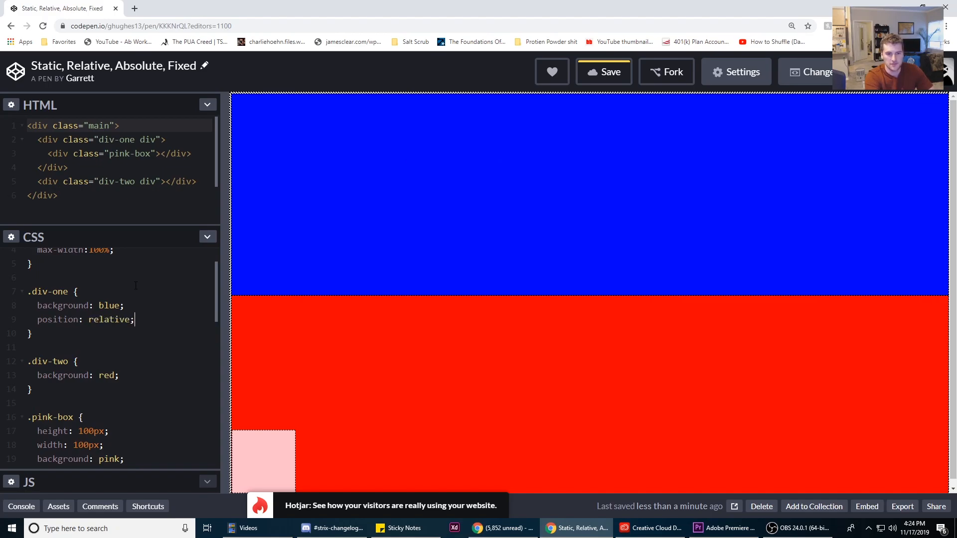
type("position: absolute;")
type("bottom: 0;")
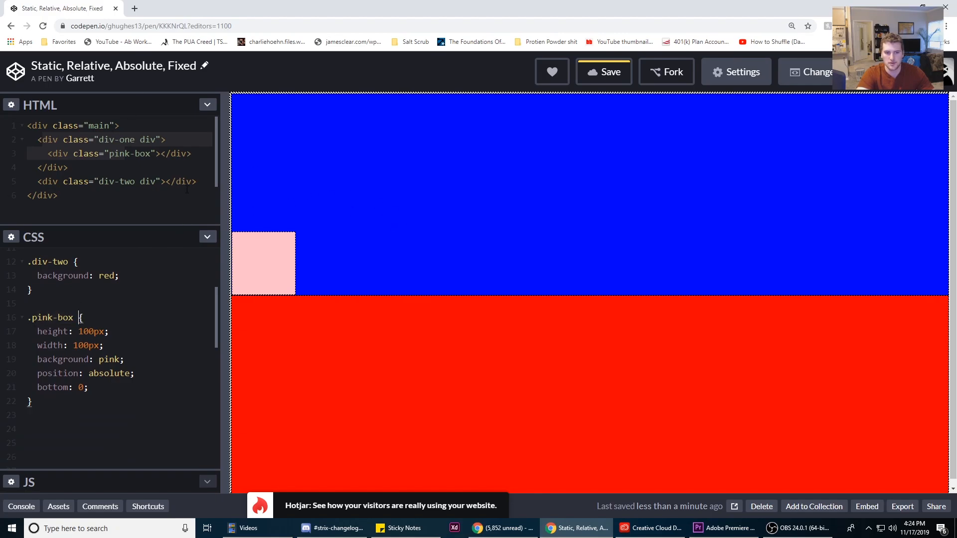
mouse_move(339, 189)
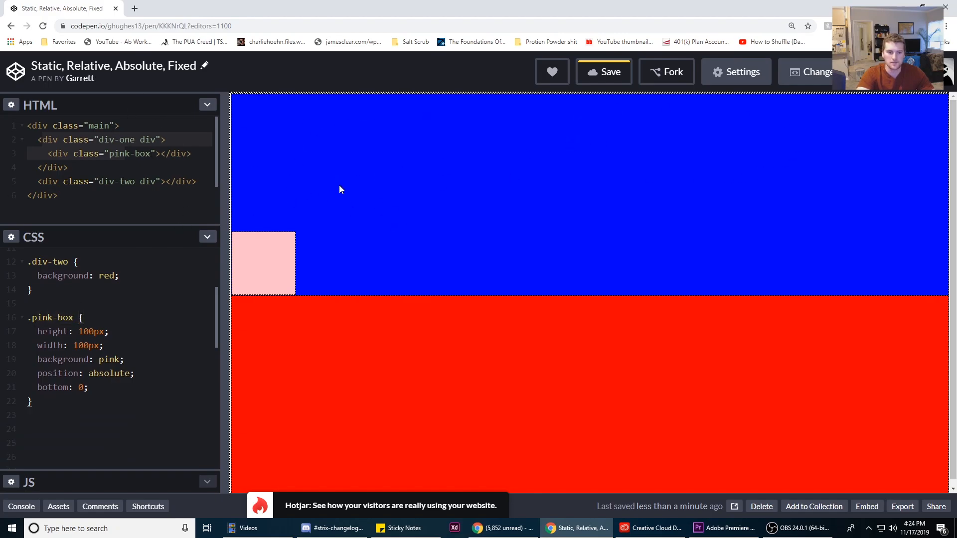
mouse_move(458, 171)
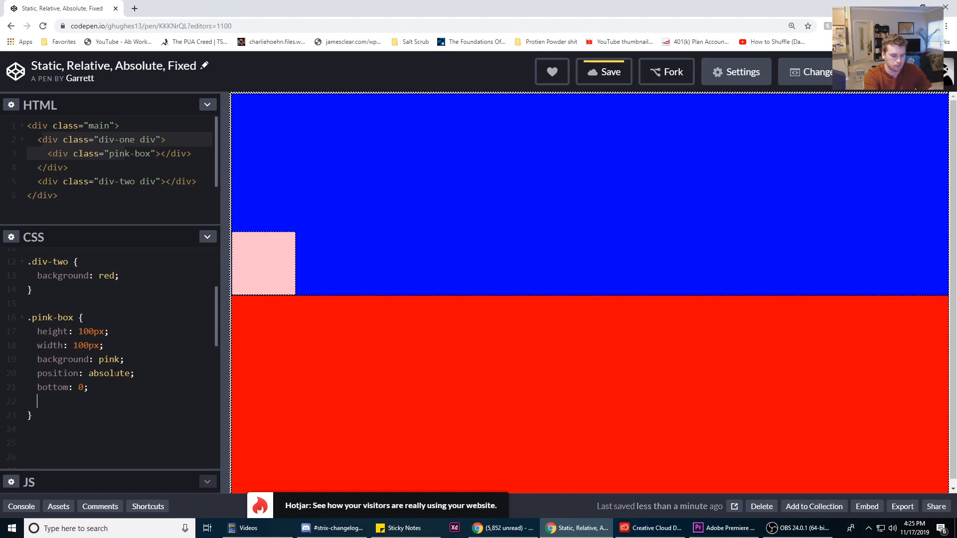
type("left: 0;")
type("right: 0")
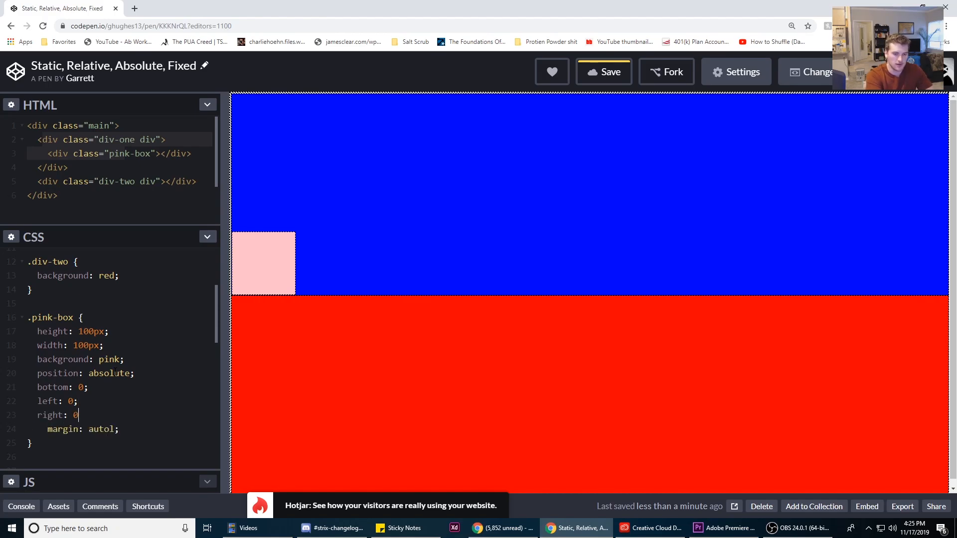
key("Backspace")
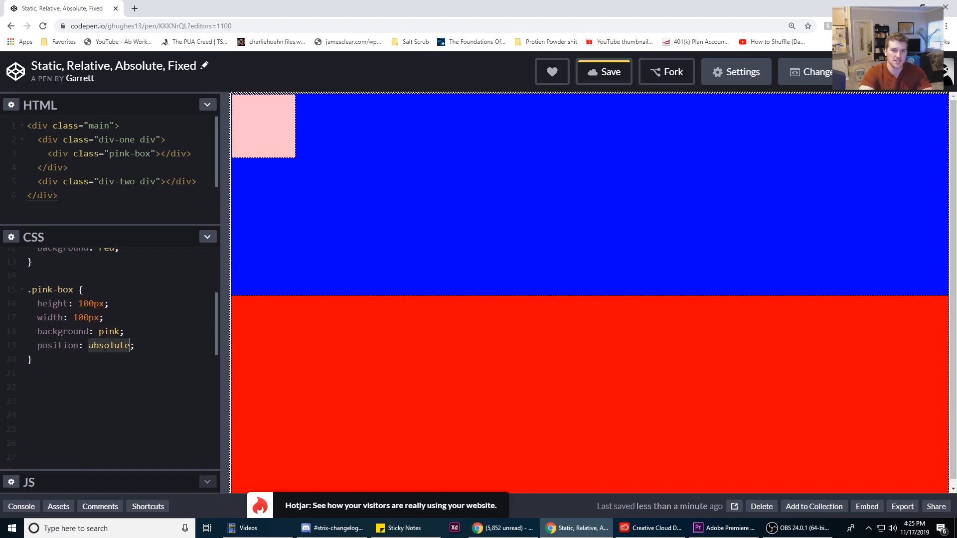
- Change .pink-box position to fixed and add width: 100vw
type("fixed")
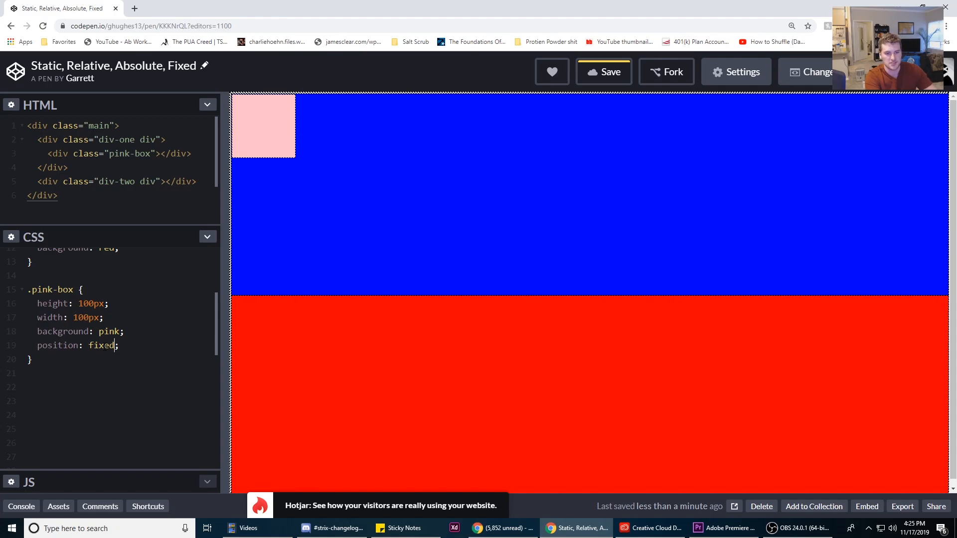
key("enter")
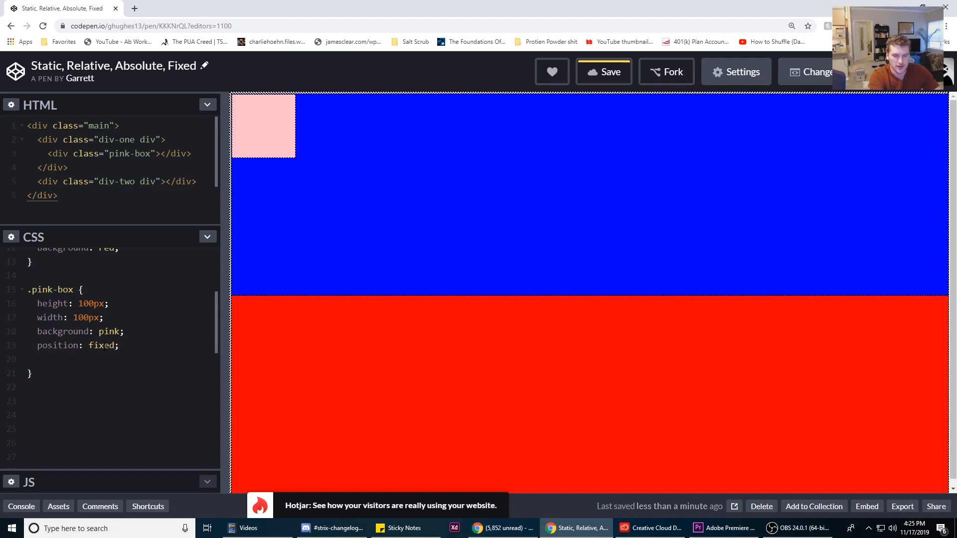
type("w")
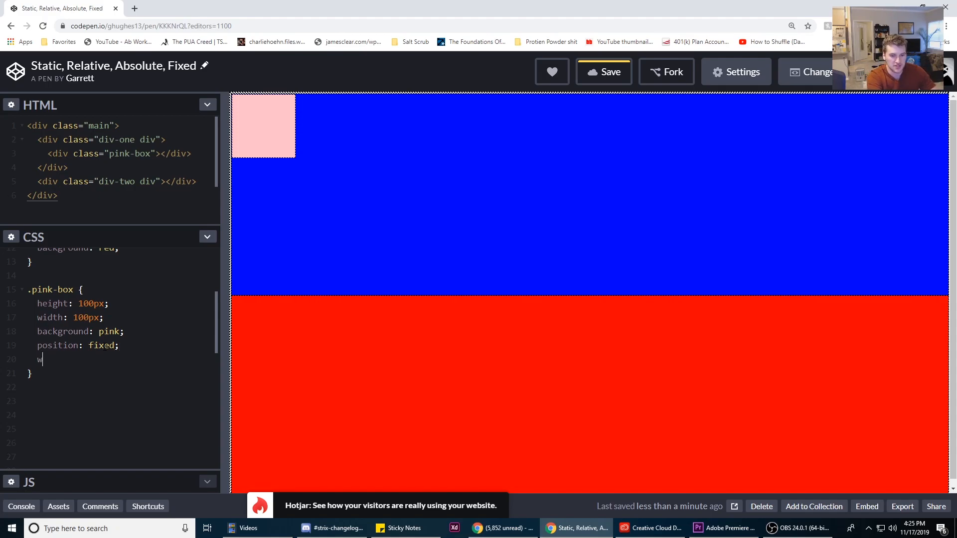
type("idth: 100")
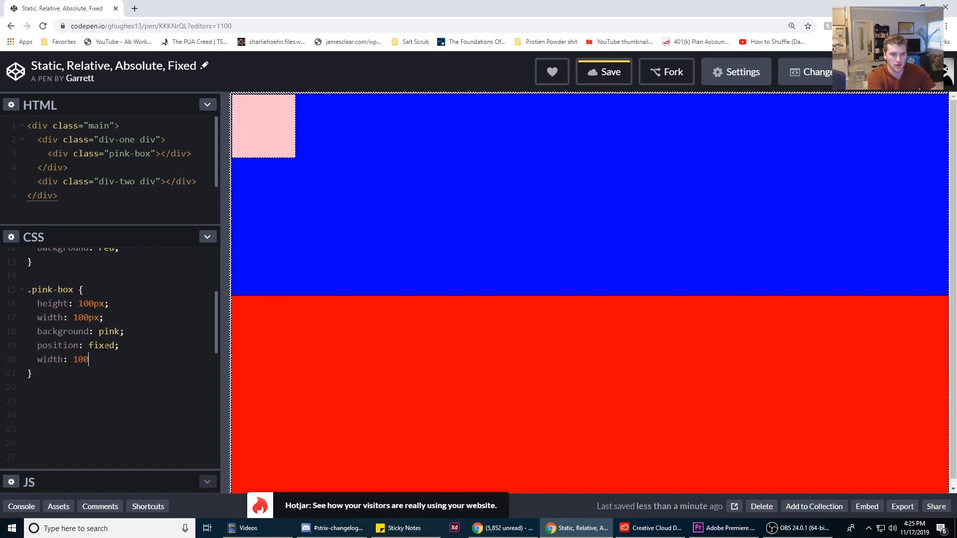
type("vw;")
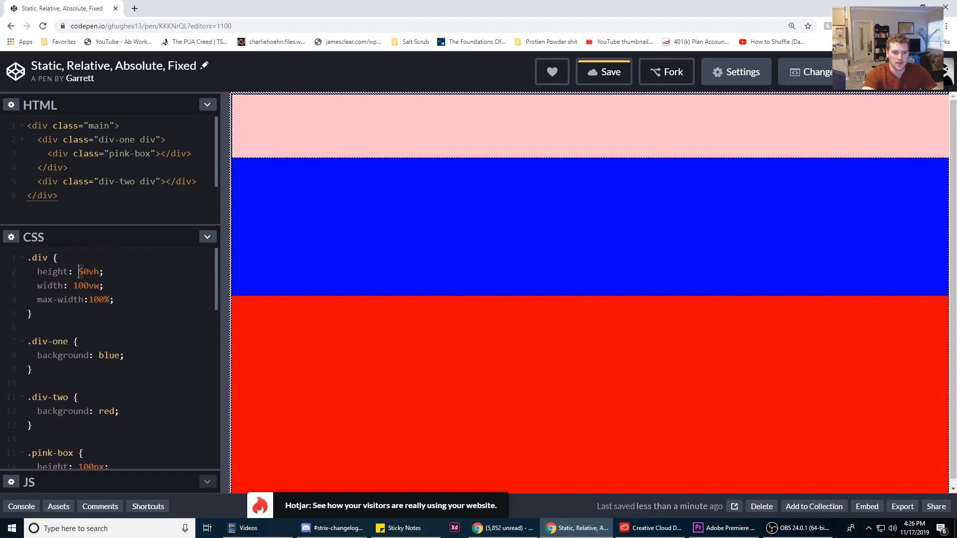
- Set the section height to 200vh and scroll the preview down to the fixed bar
type("200vh")
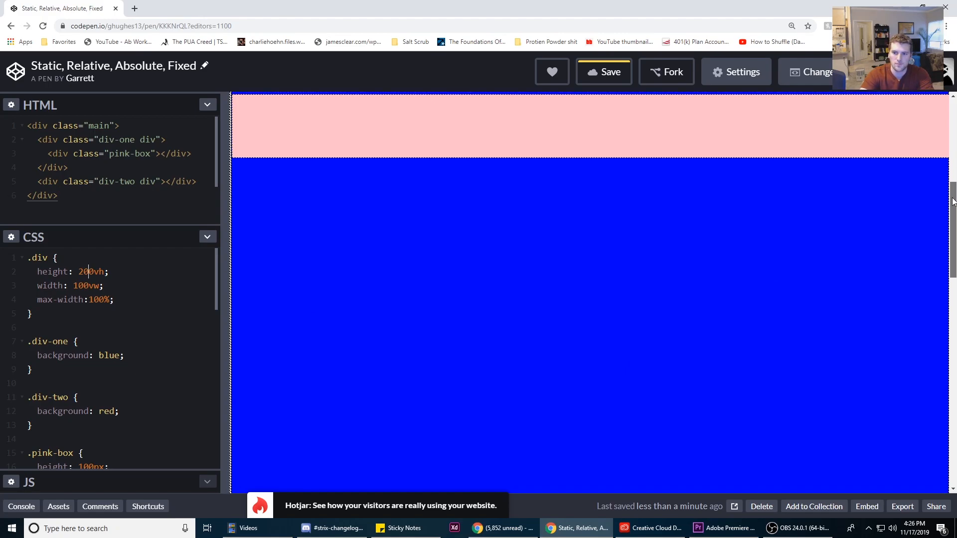
scroll("down", 3)
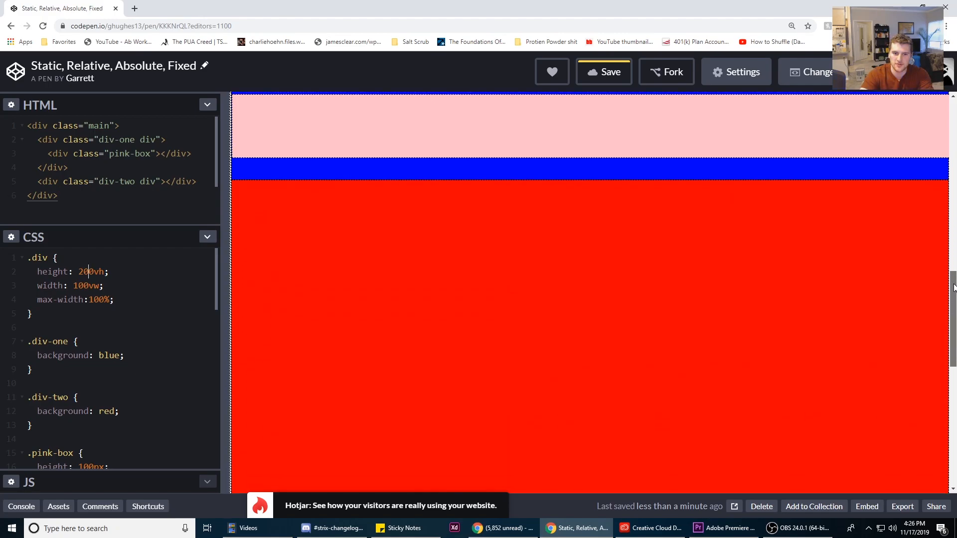
scroll("down", 3)
type("bottom:0")
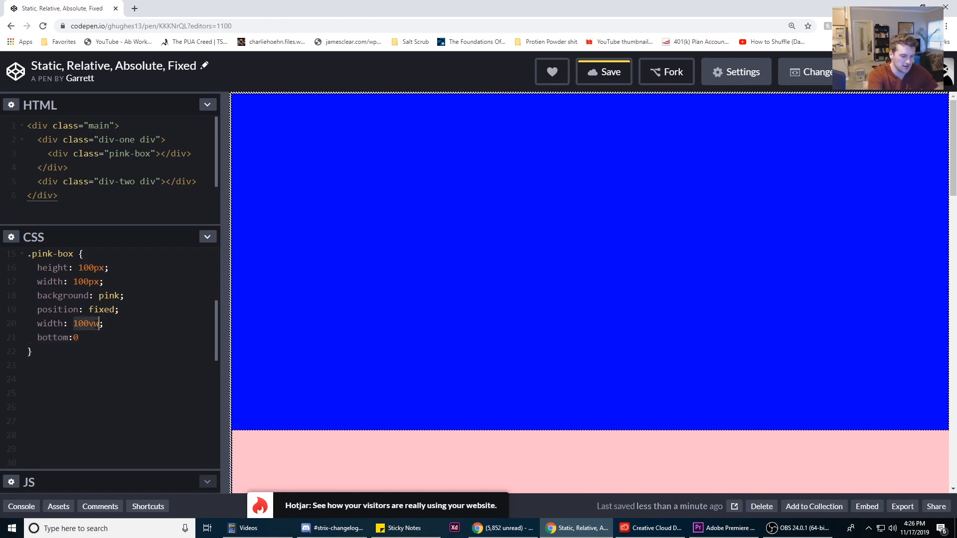
- Change the pink box width to 25vw and add right: 0
type("25vw")
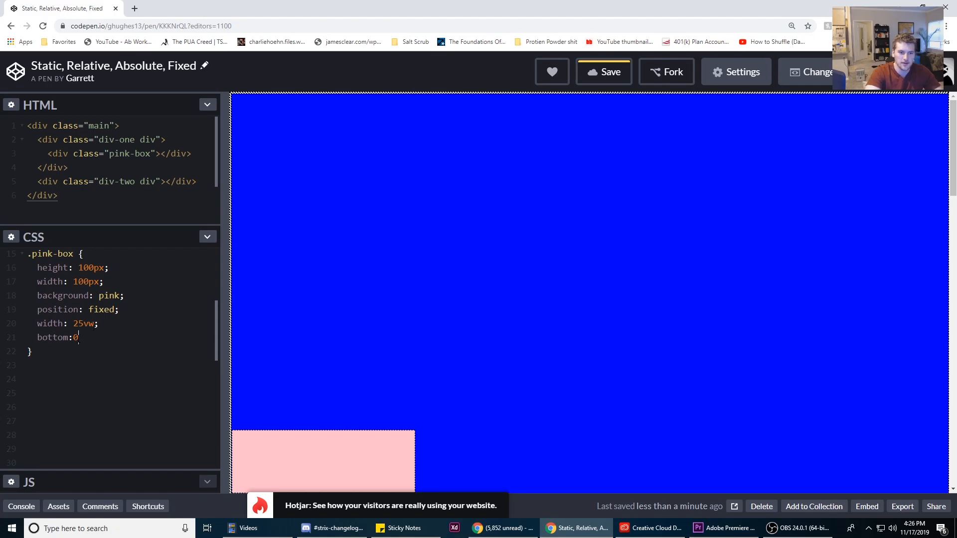
type("r")
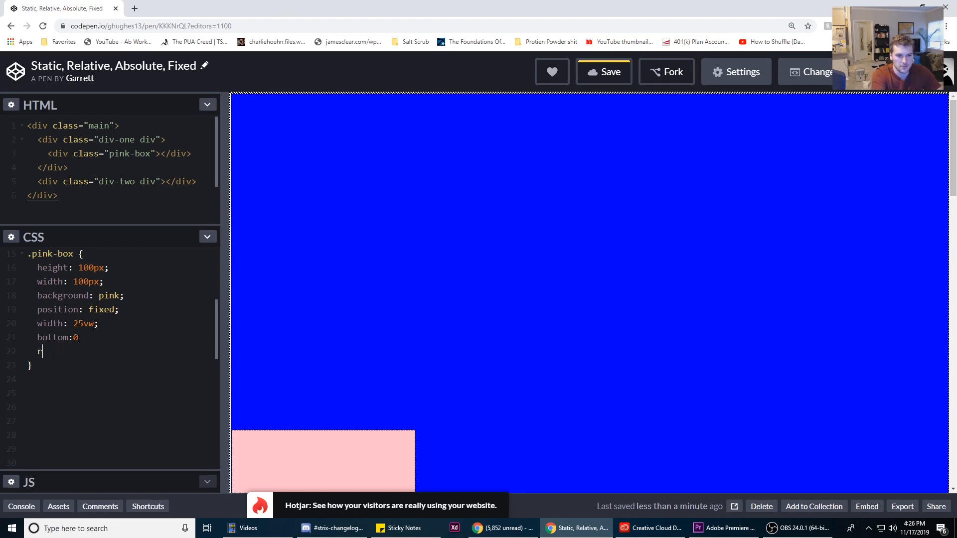
type("right: 0;")
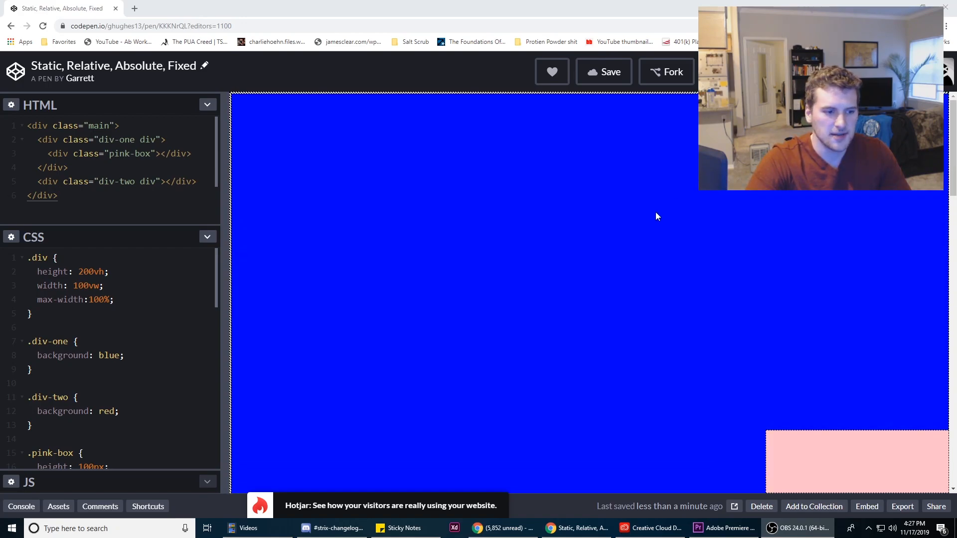
mouse_move(649, 234)
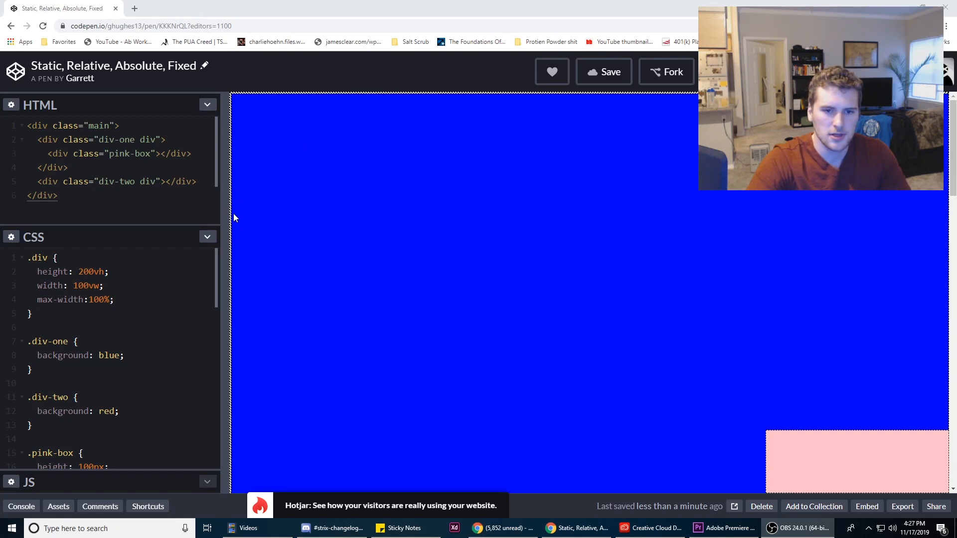
left_click_drag(225, 234, 227, 234)
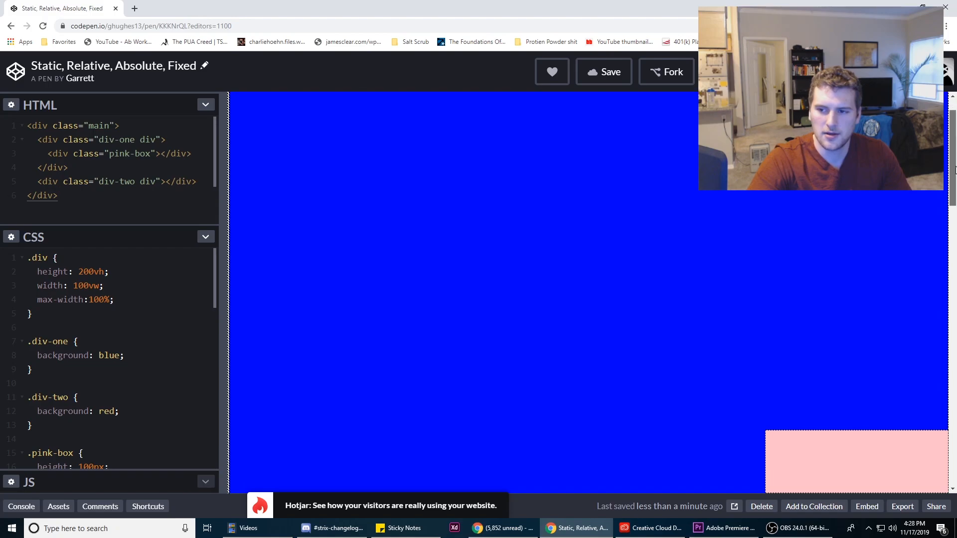
mouse_move(625, 171)
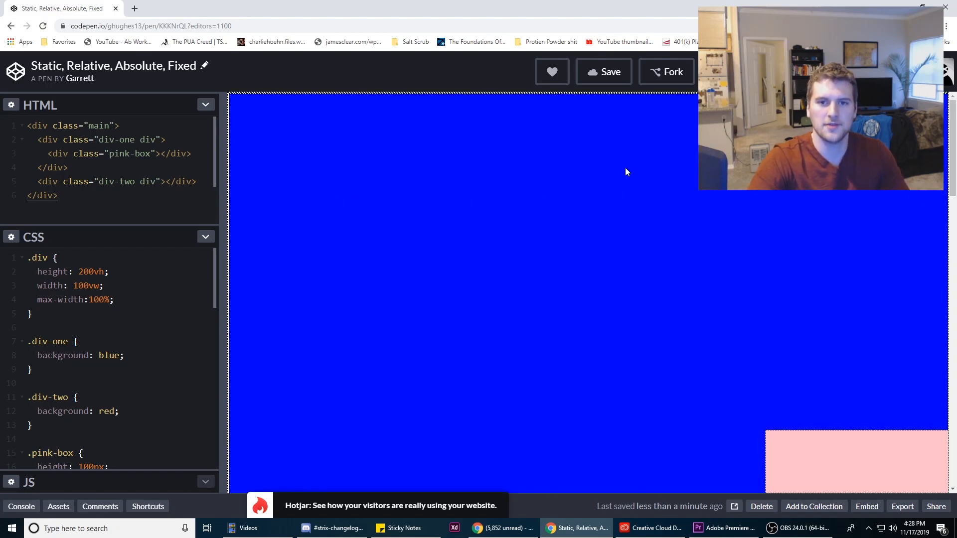